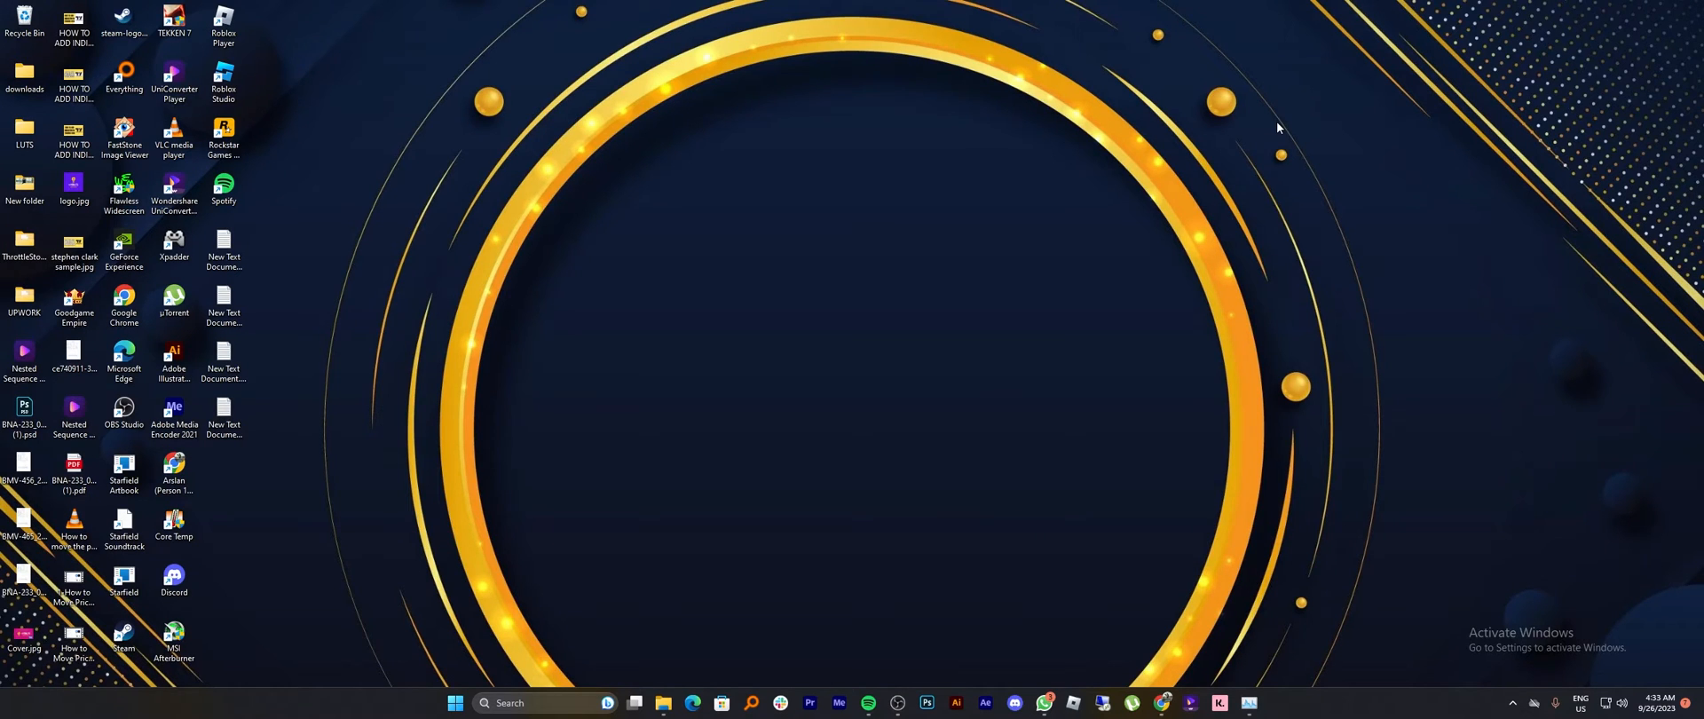
Step: Search Google for 'nightbot' in Chrome
{"action": "type", "text": "nightbot"}
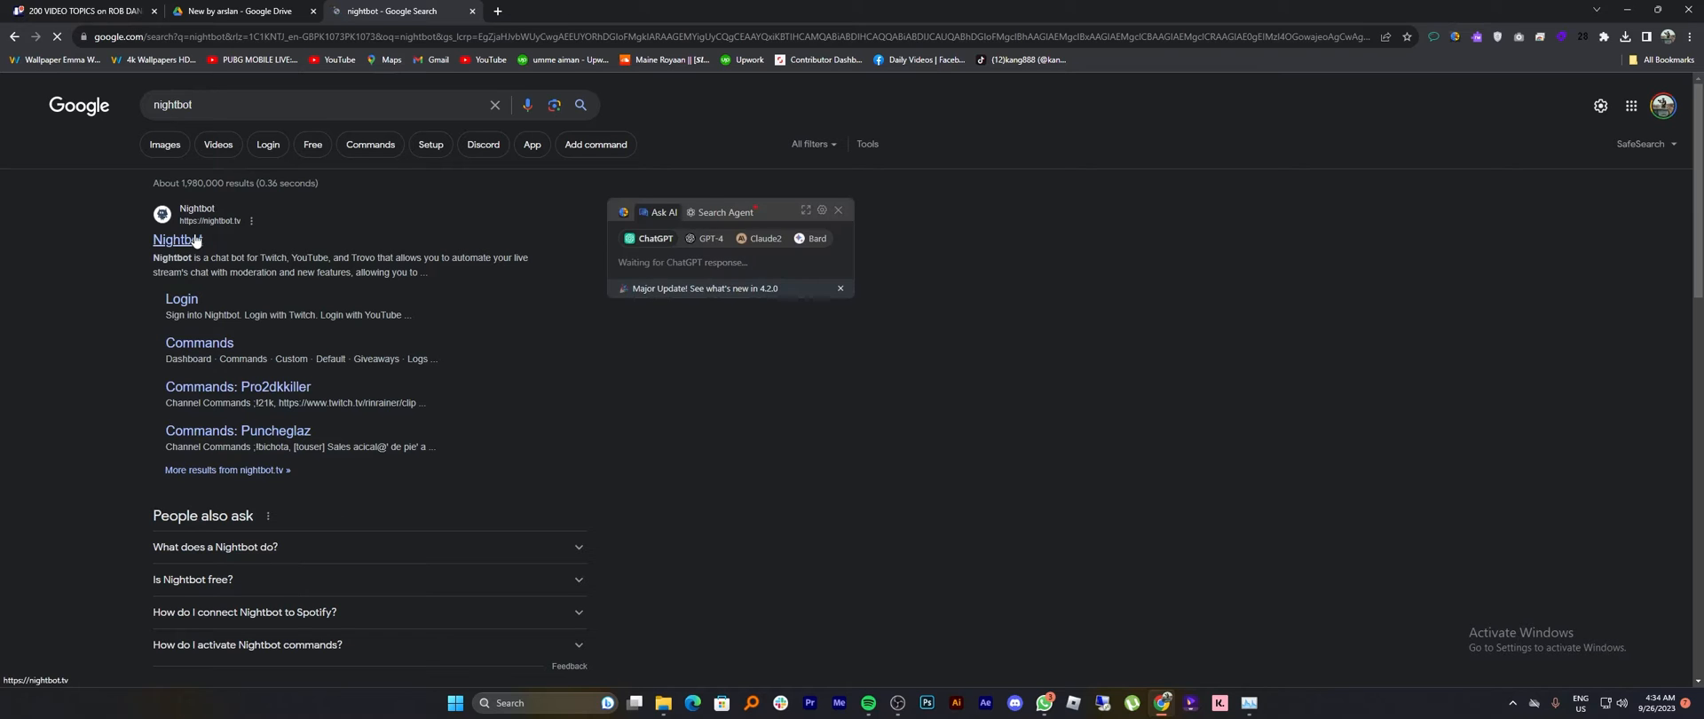
Step: Open the Nightbot site and log in with the Twitch account
{"action": "left_click", "coordinate": [176, 240]}
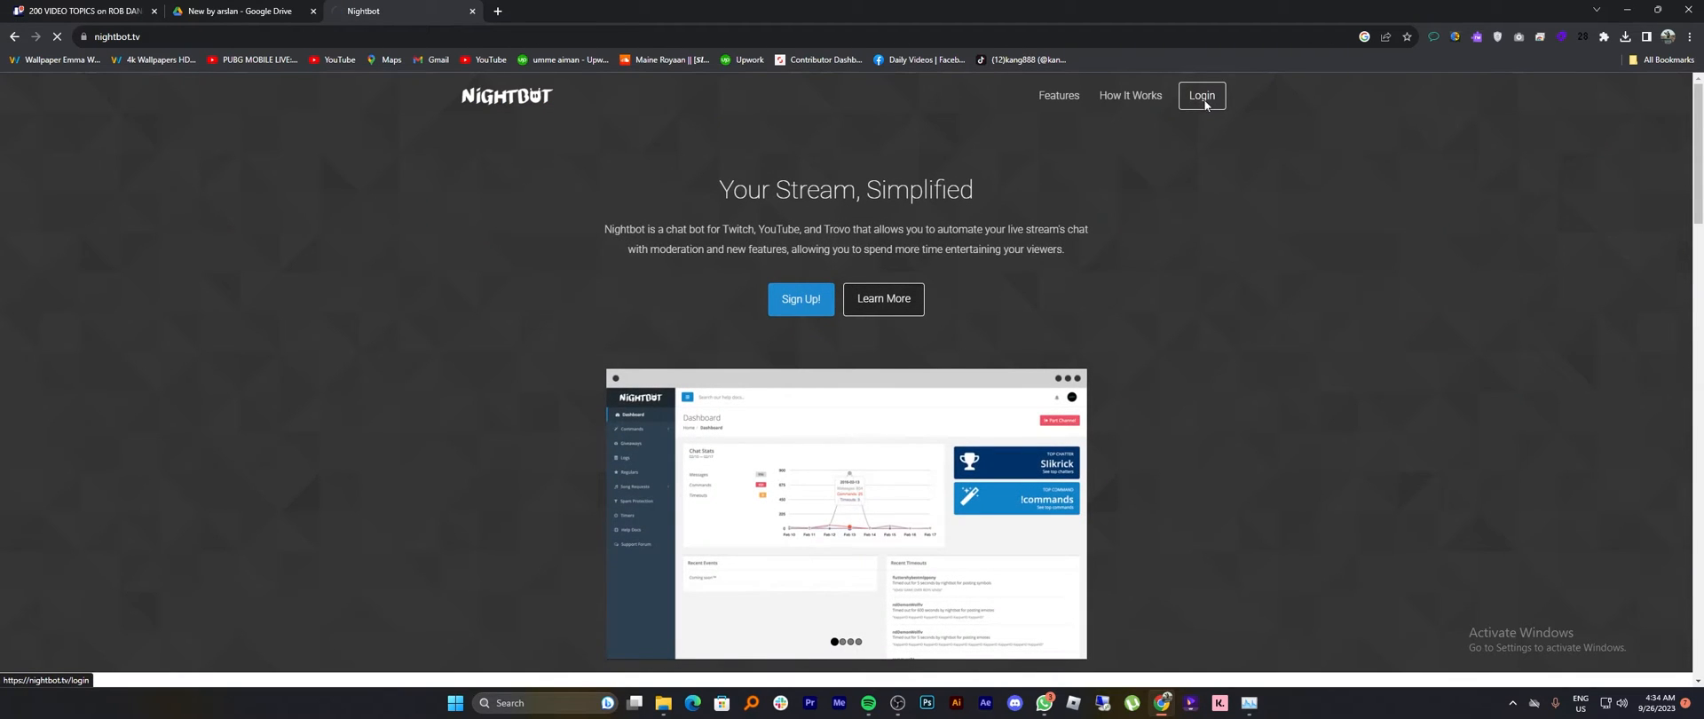
{"action": "left_click", "coordinate": [1201, 96]}
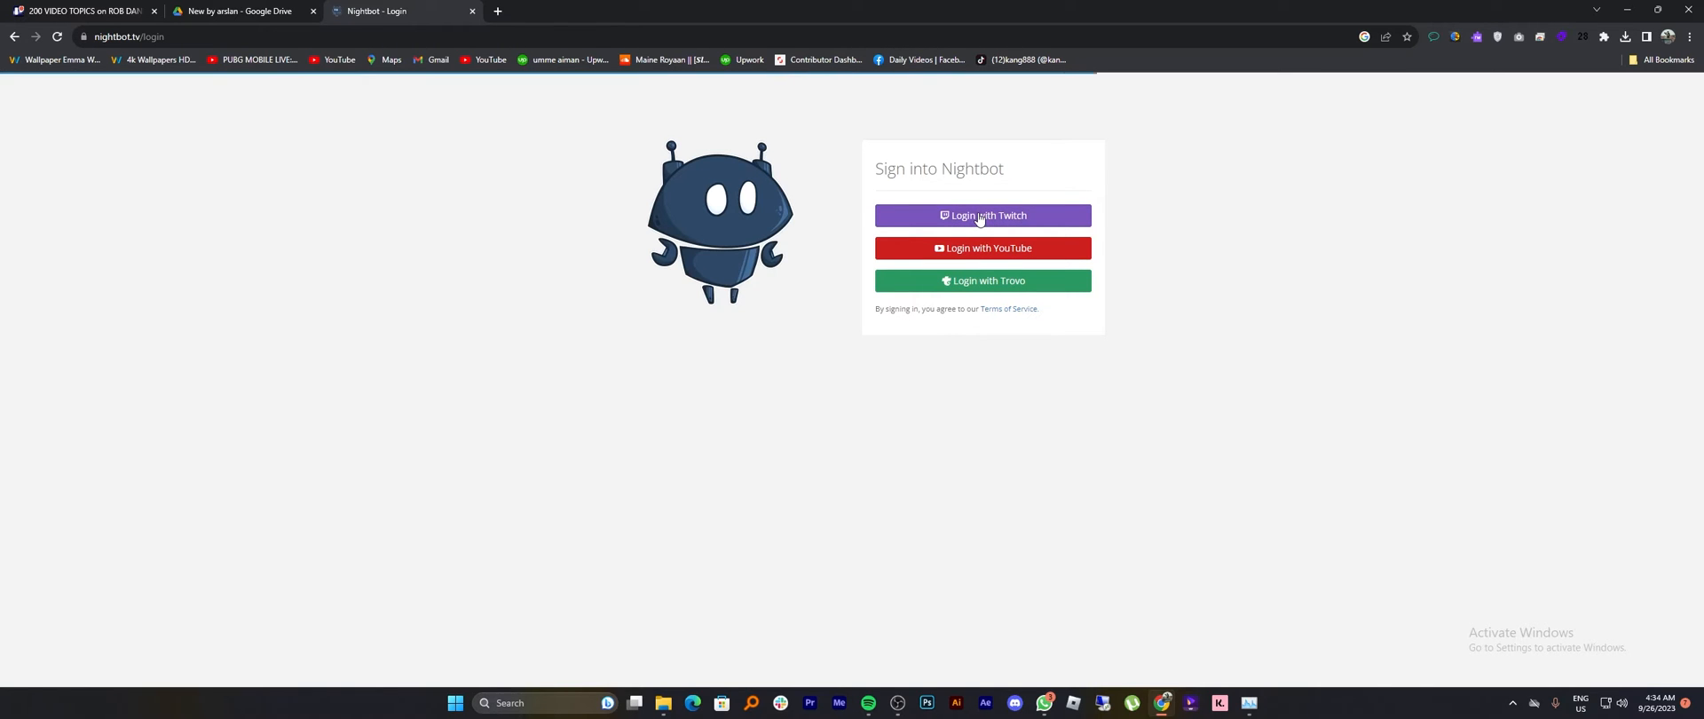
{"action": "left_click", "coordinate": [983, 215]}
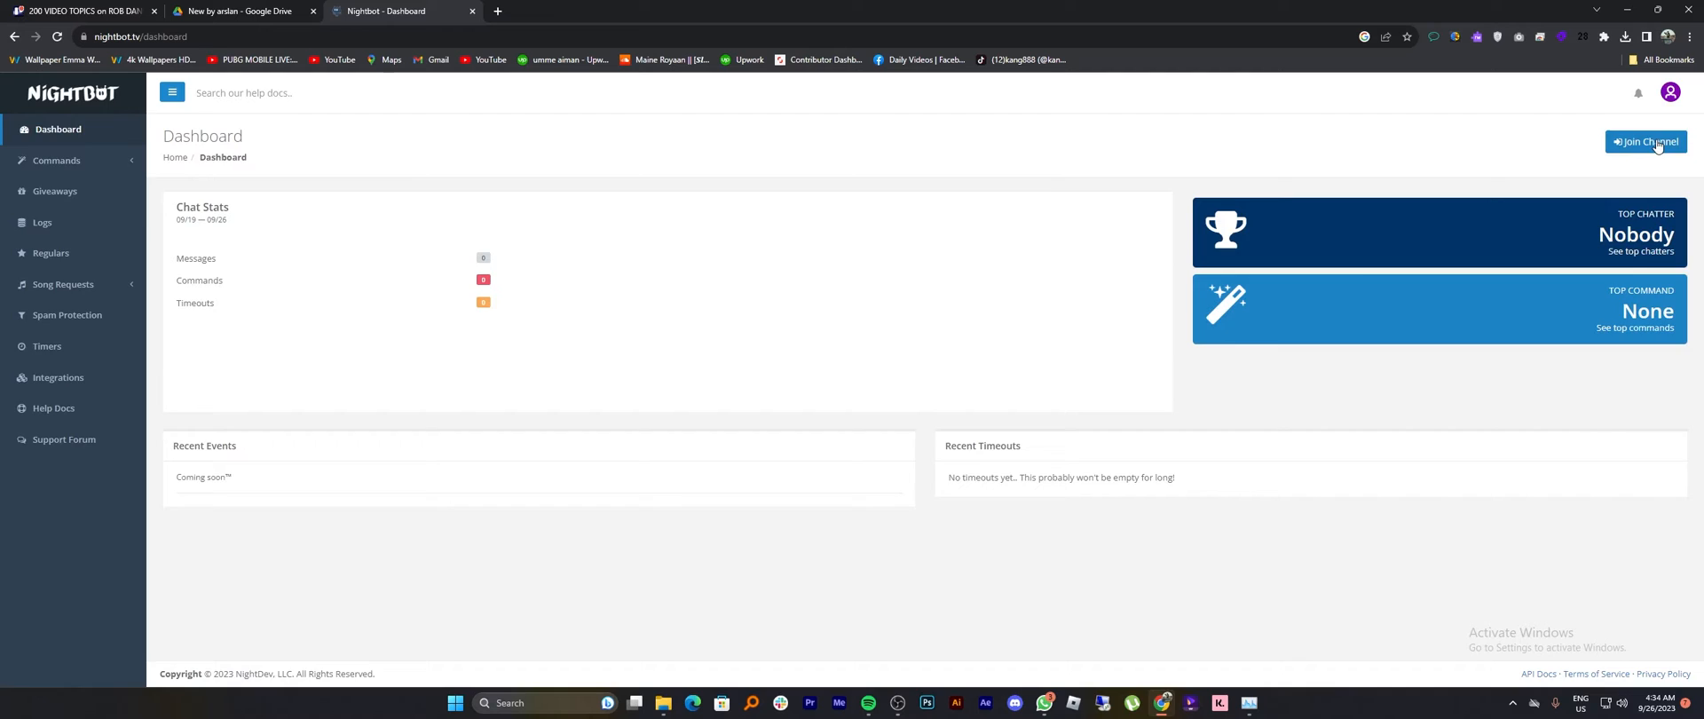
Step: Make Nightbot join the channel and select the '/mod nightbot' command text
{"action": "left_click", "coordinate": [1646, 141]}
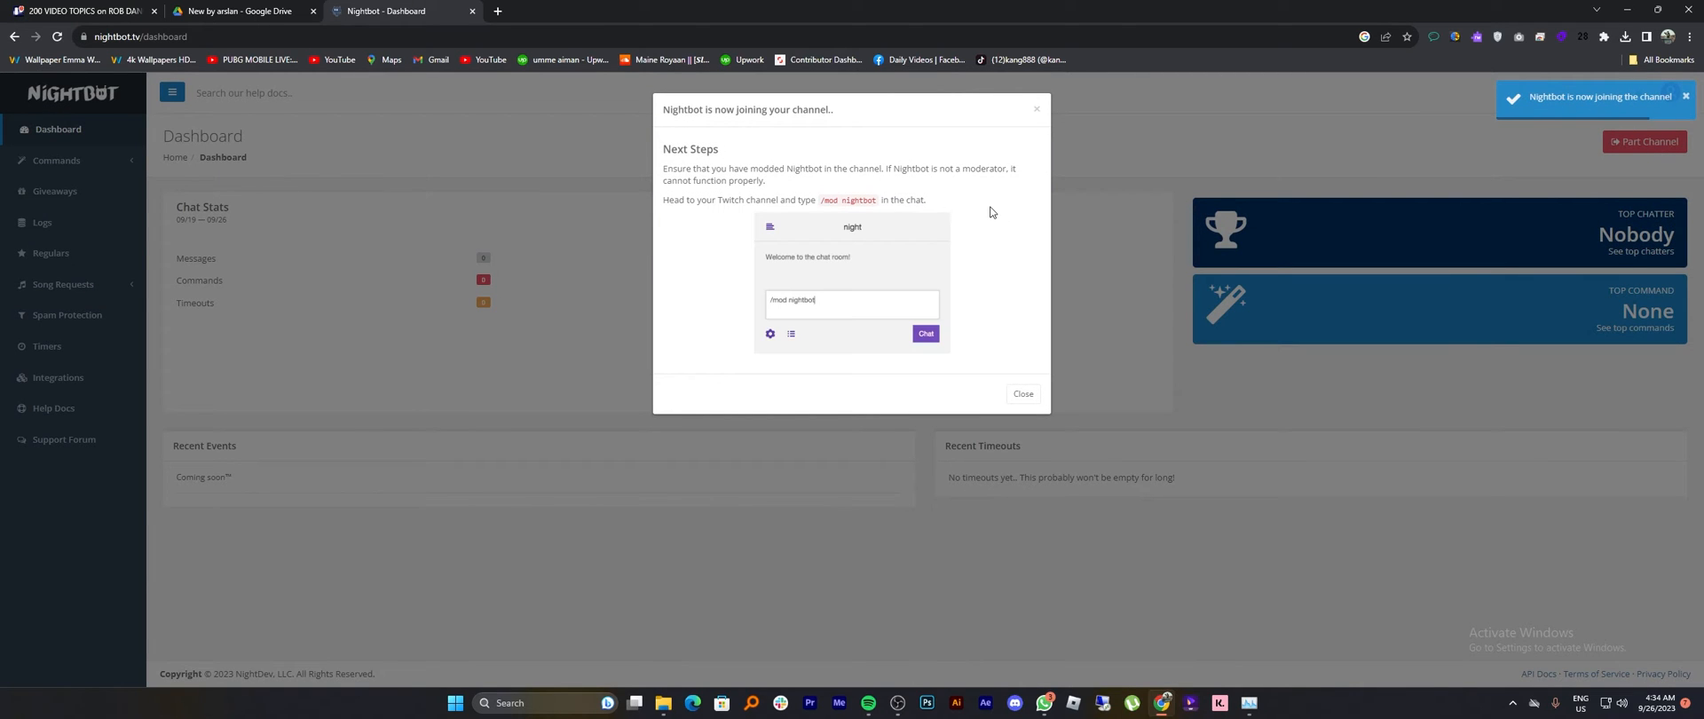
{"action": "mouse_move", "coordinate": [877, 208]}
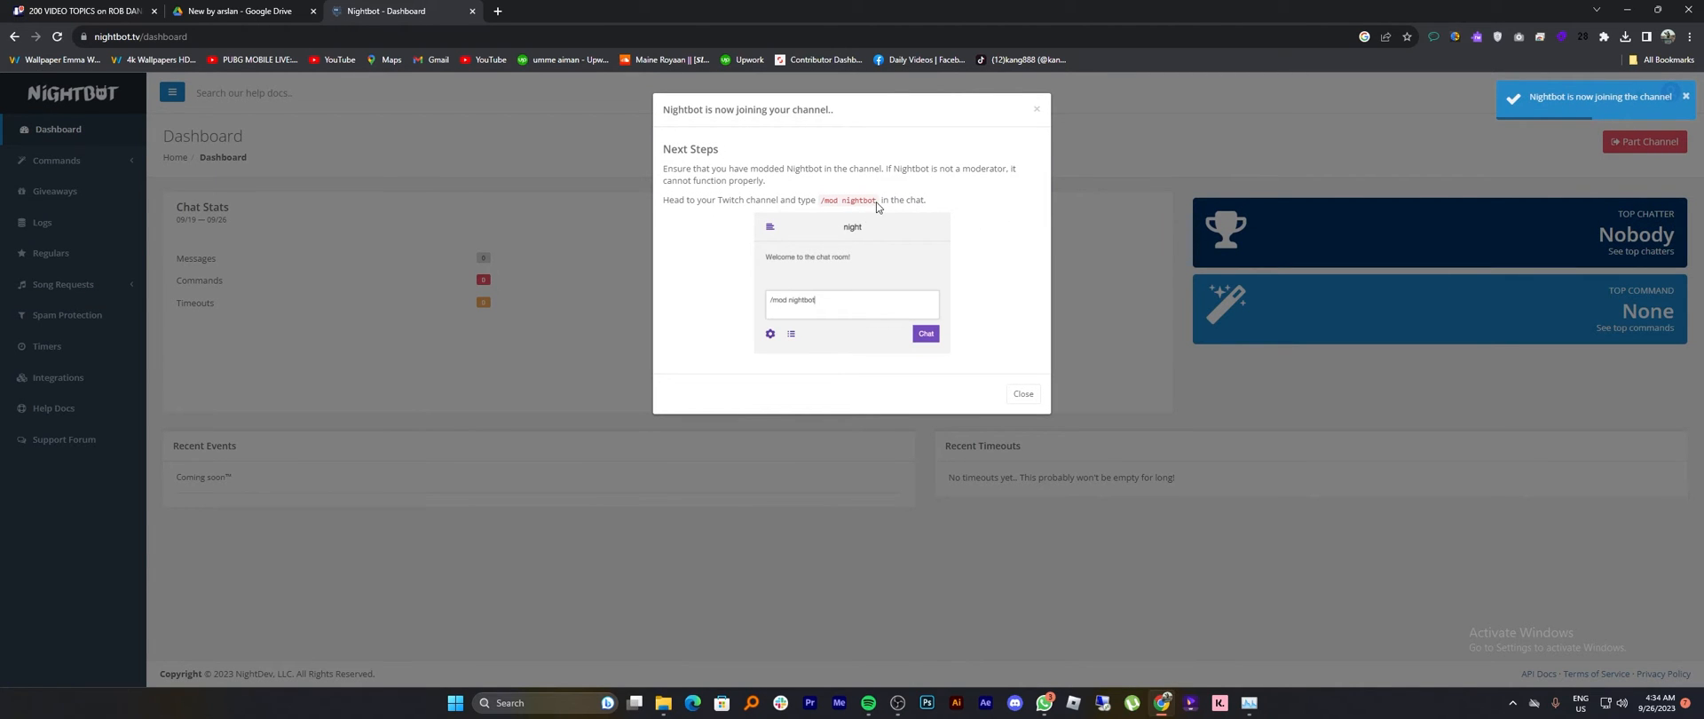
{"action": "double_click", "coordinate": [850, 199]}
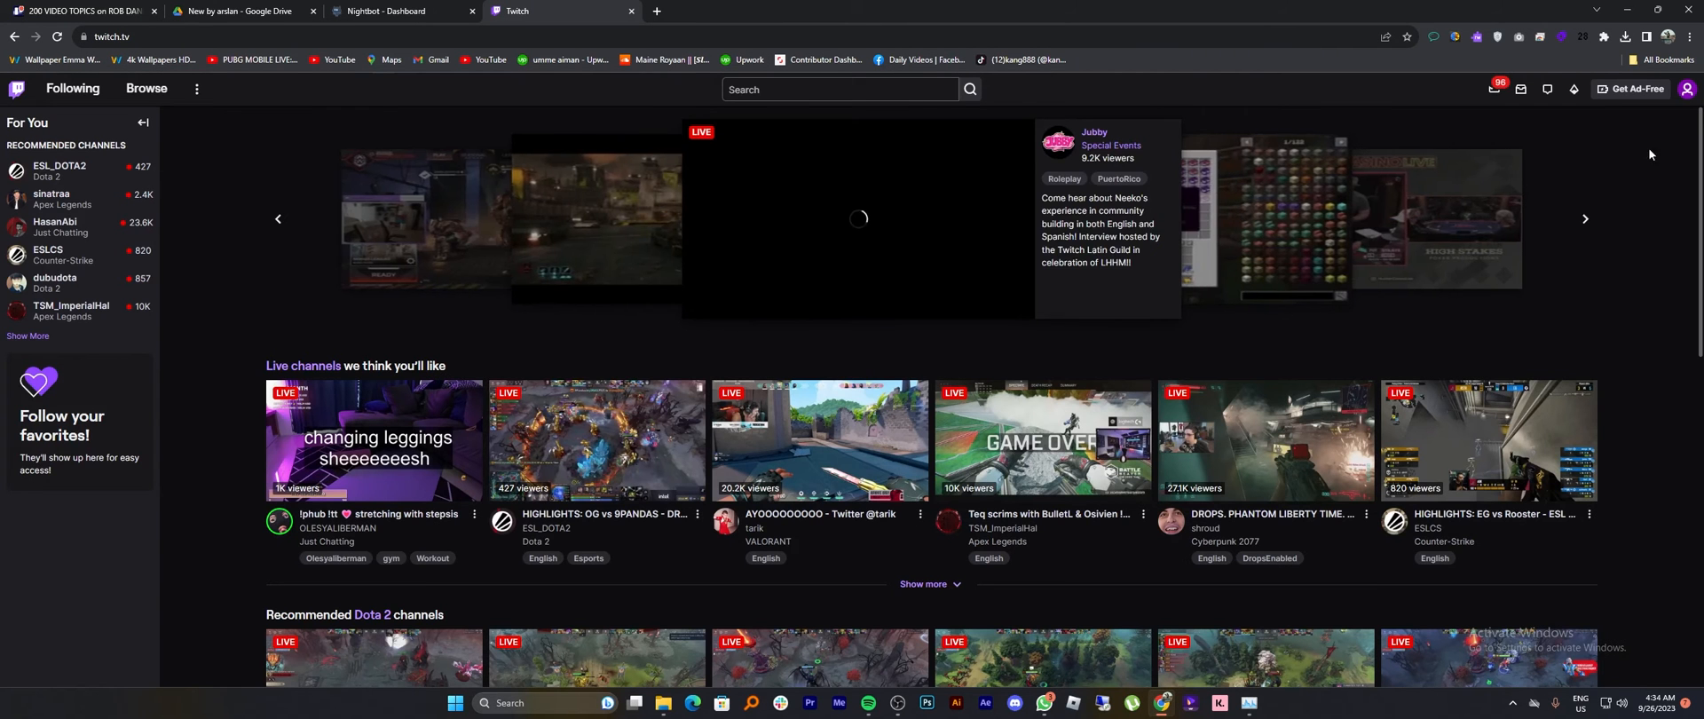
Step: Send '/mod nightbot' in your Twitch channel chat, then return to Nightbot
{"action": "left_click", "coordinate": [1686, 88]}
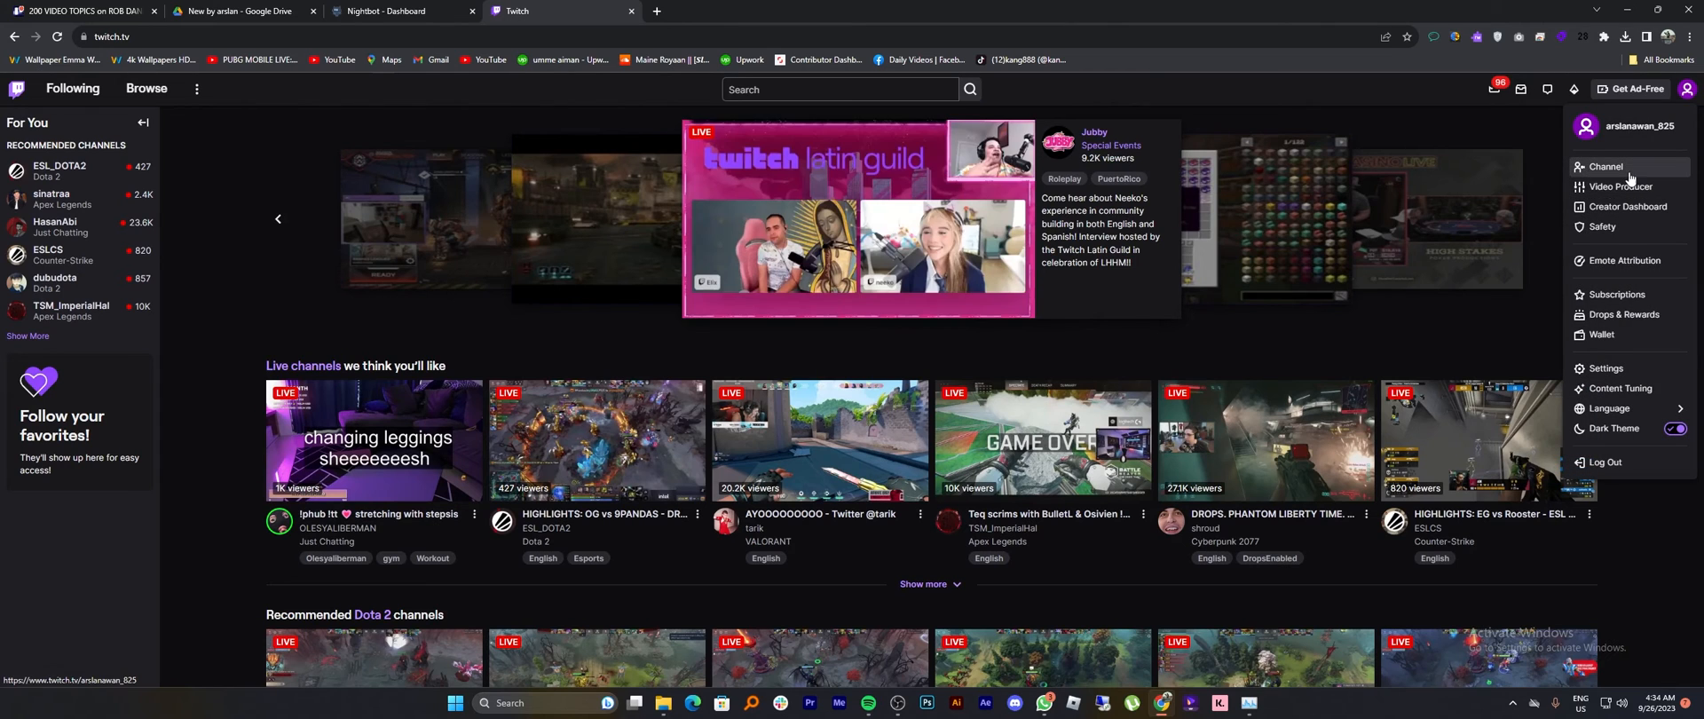
{"action": "left_click", "coordinate": [1606, 167]}
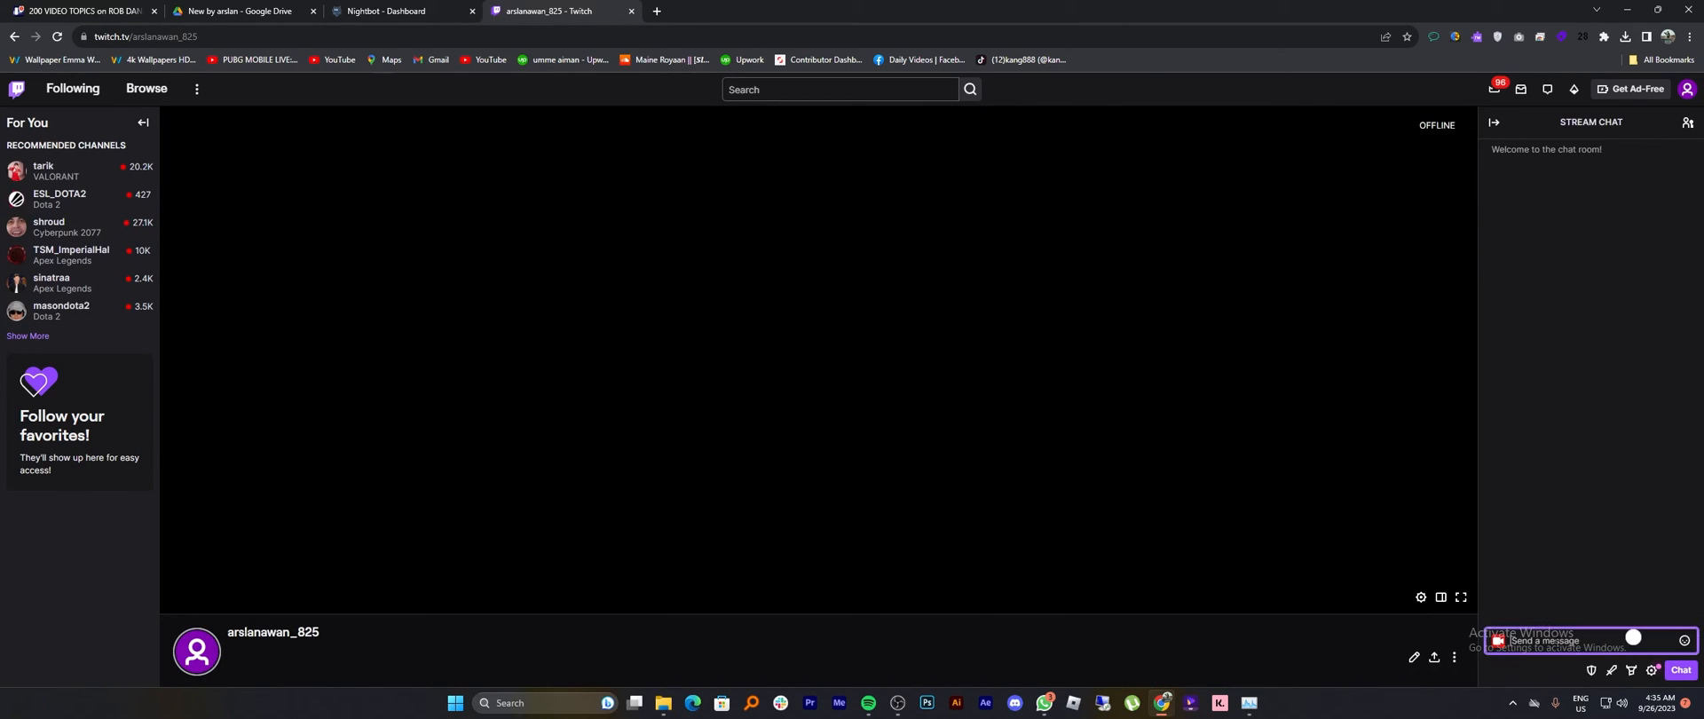
{"action": "type", "text": "/mod nightbot"}
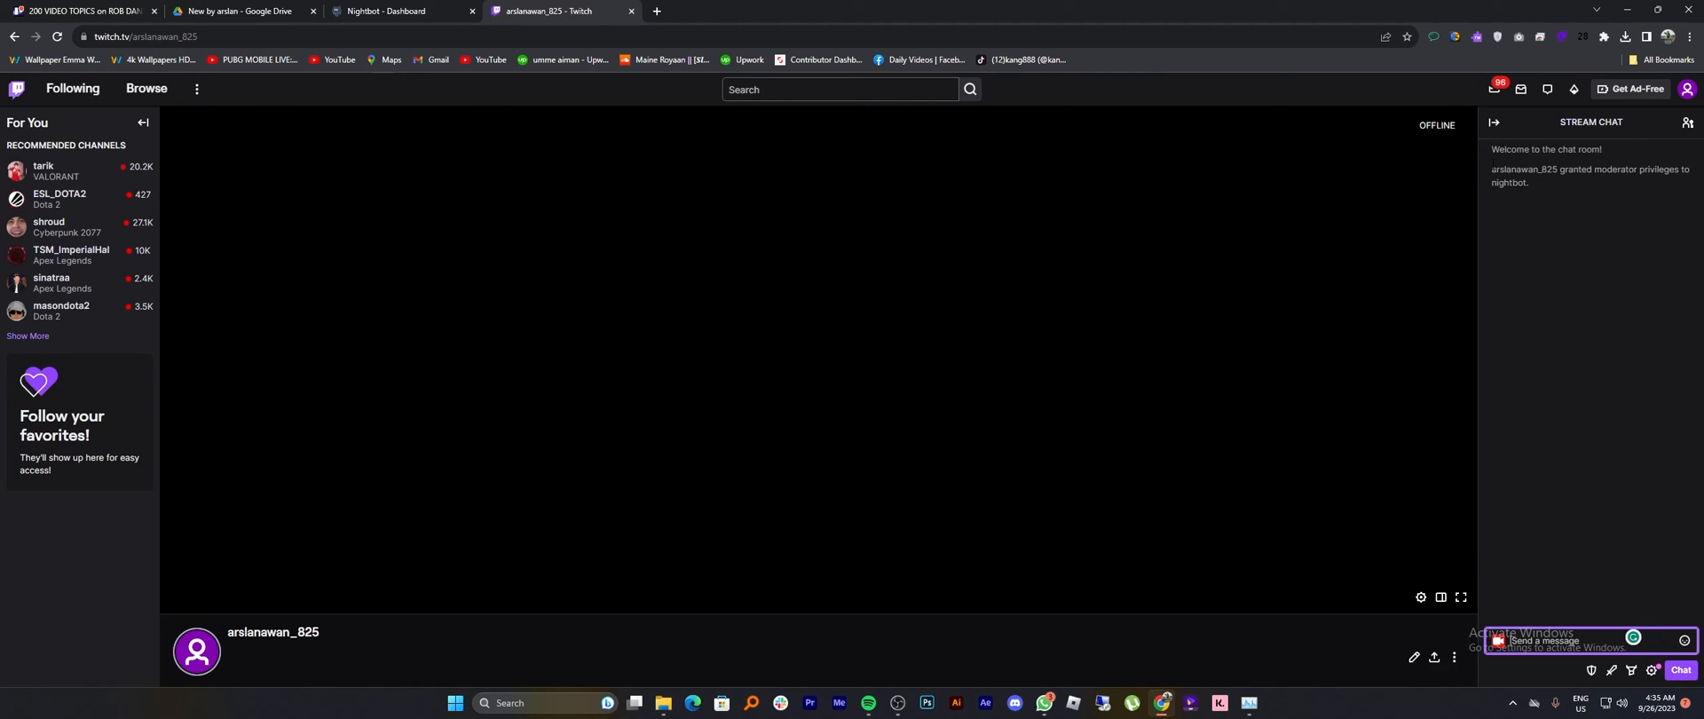
{"action": "left_click", "coordinate": [389, 11]}
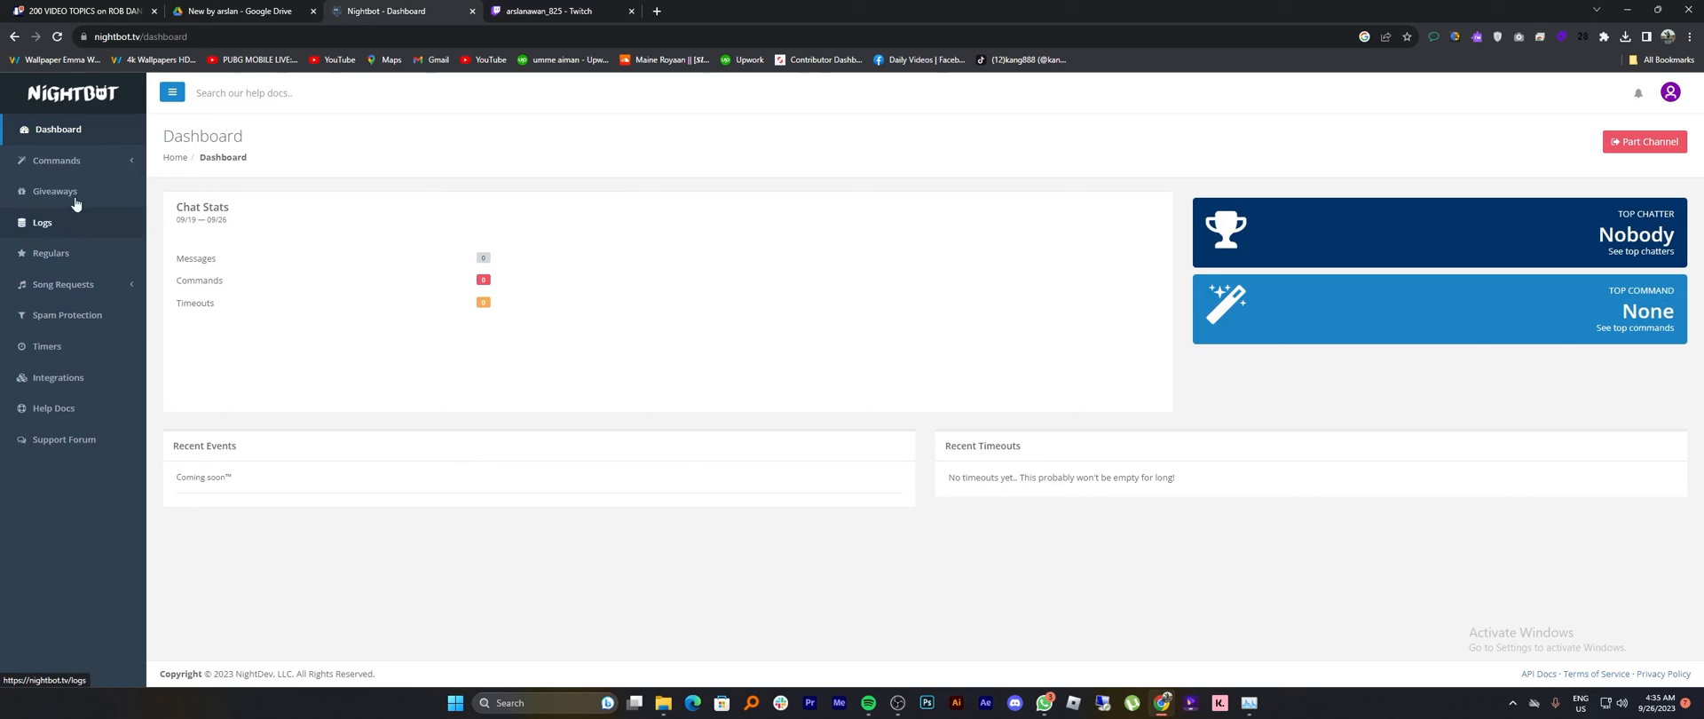
Step: View the Default commands list under Commands, then return to the Twitch chat
{"action": "left_click", "coordinate": [56, 160]}
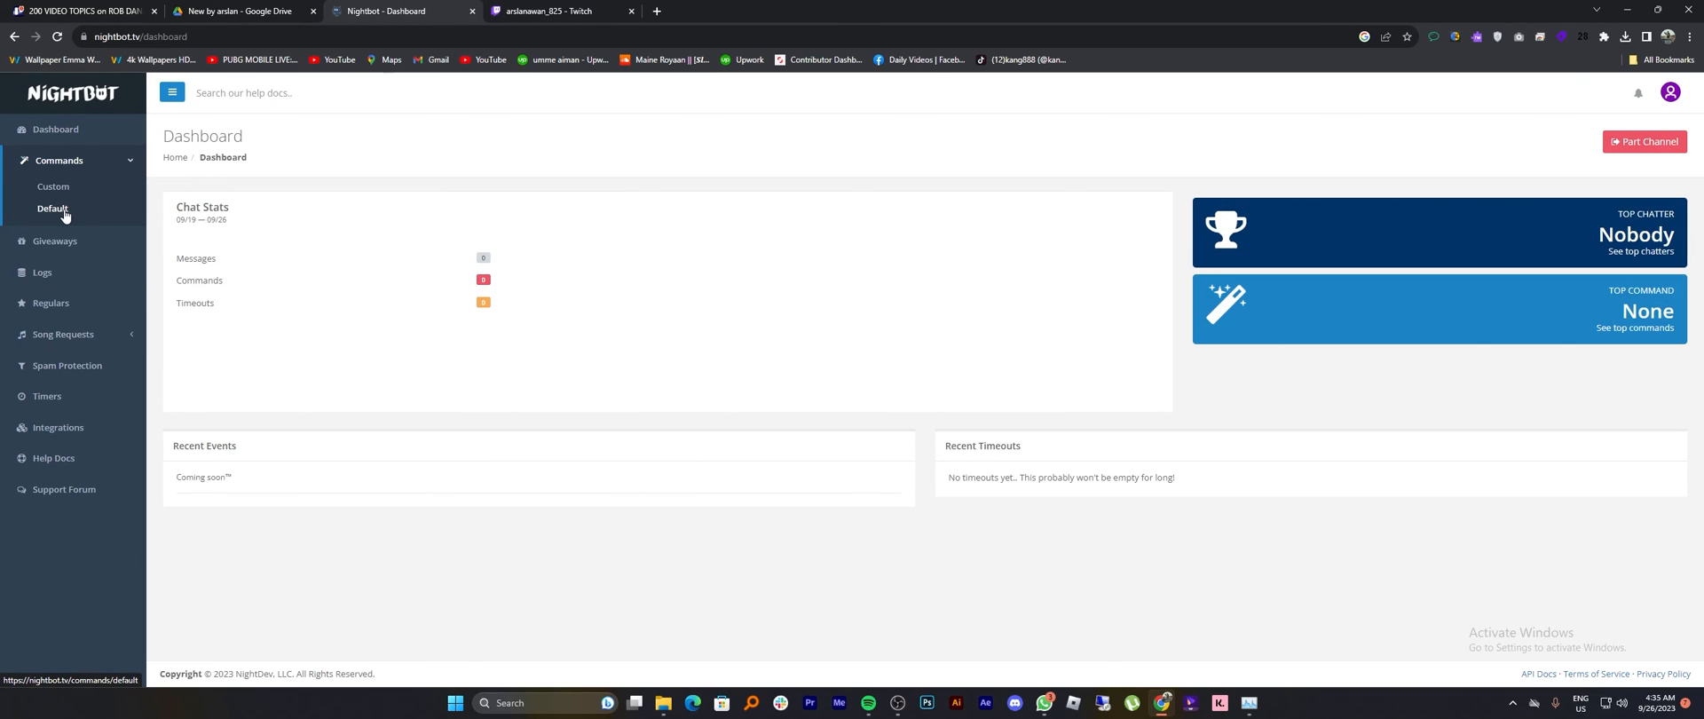
{"action": "left_click", "coordinate": [53, 208]}
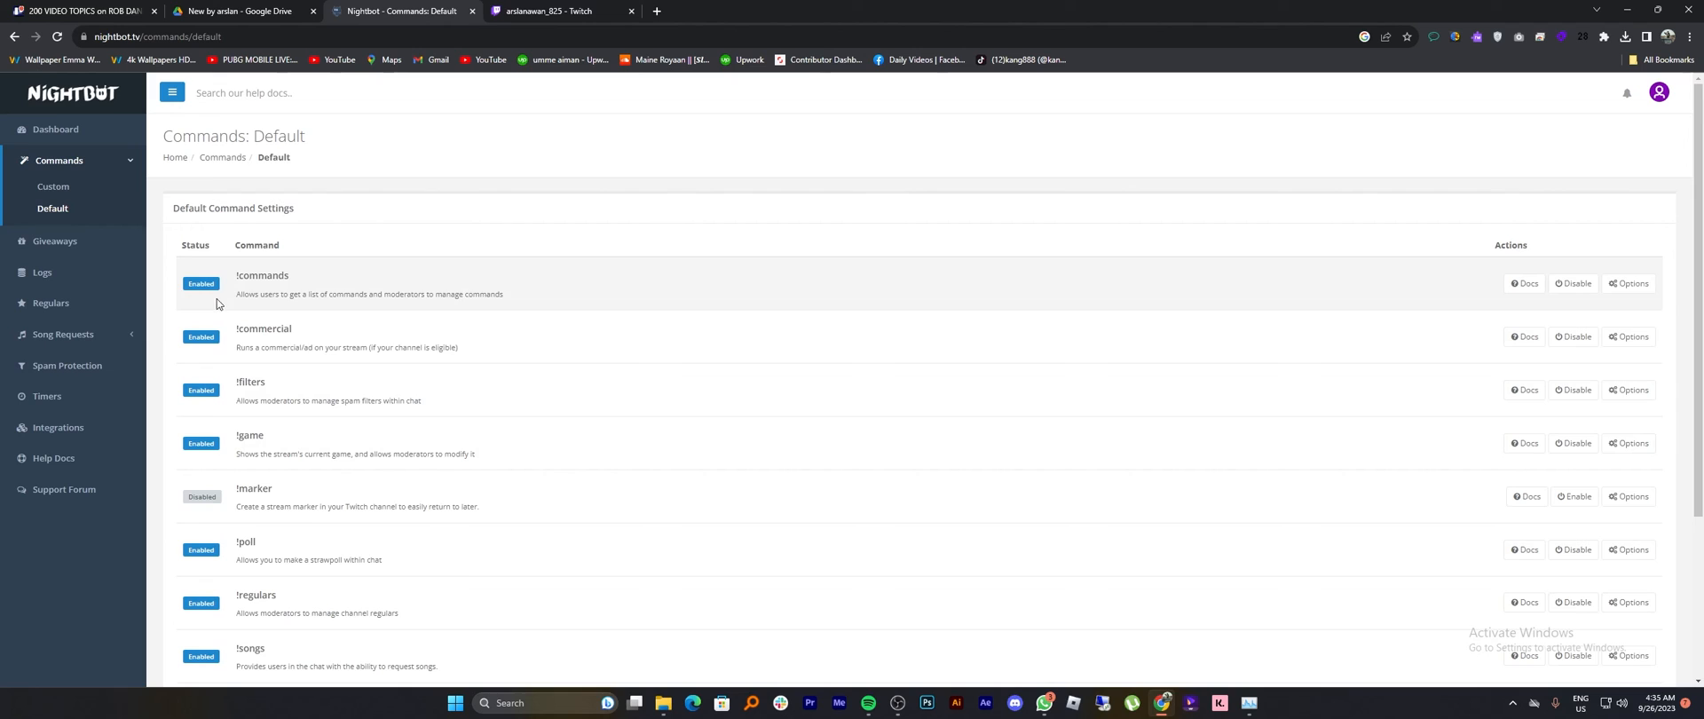
{"action": "left_click", "coordinate": [557, 11]}
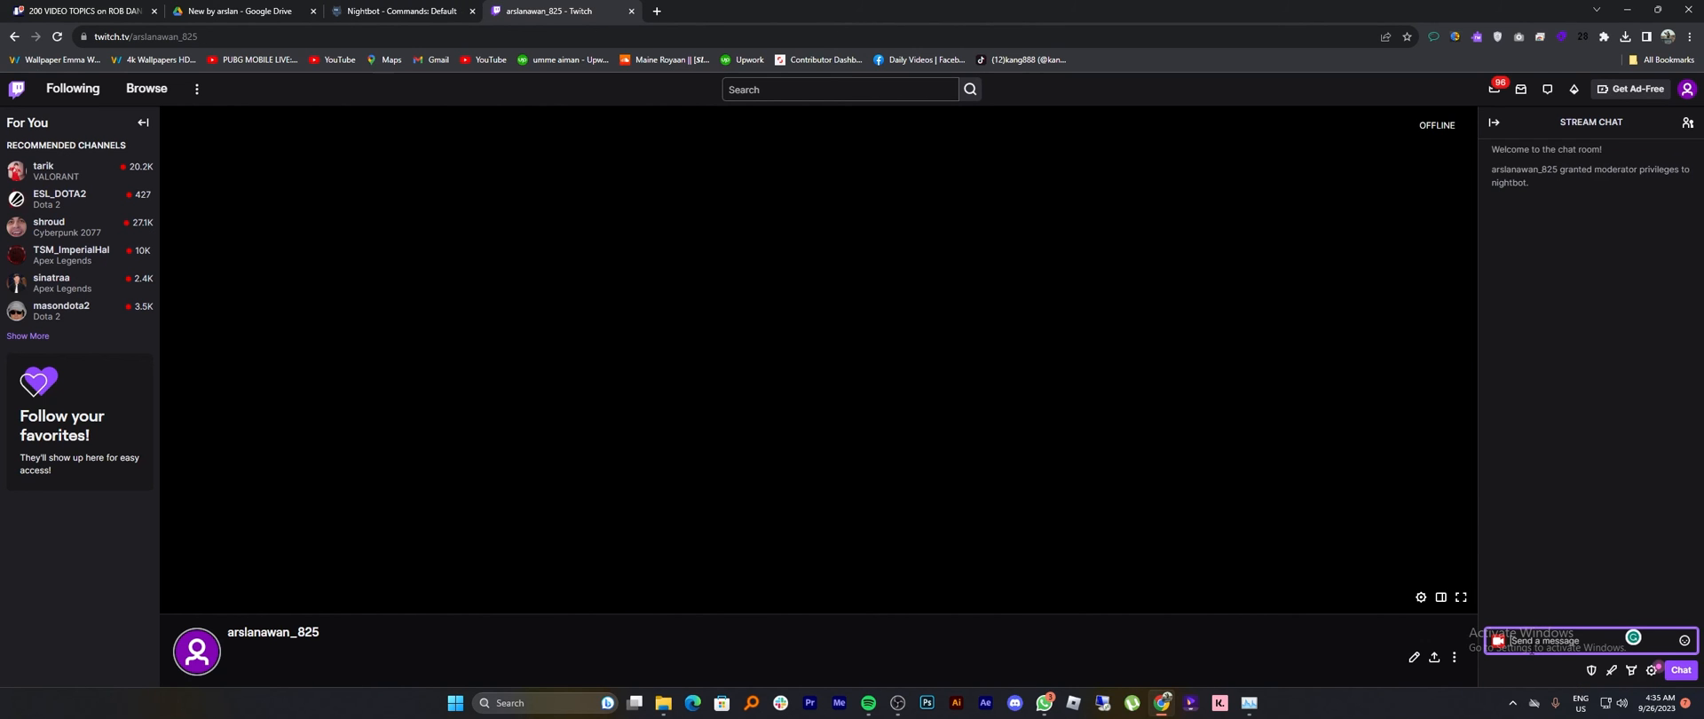